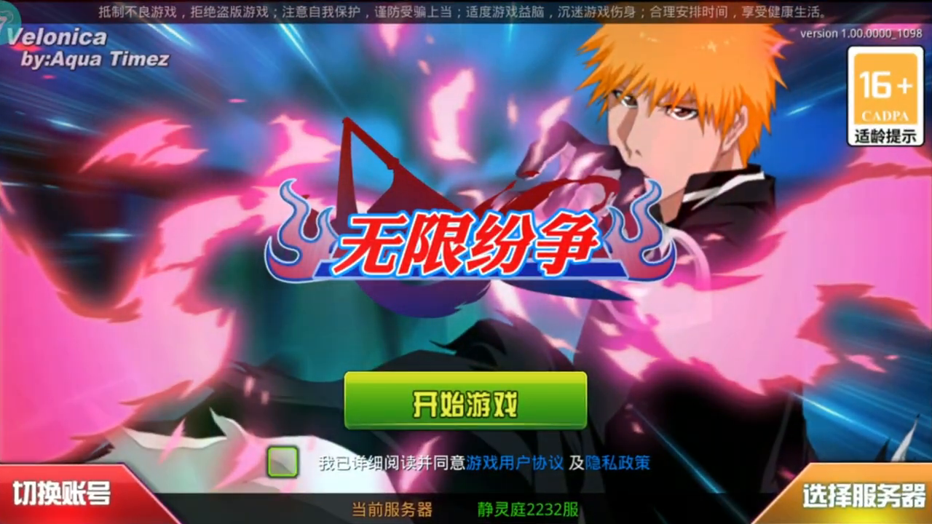
Step: Browse the Association and Soul Release skill screens, then open the three-item Urahara Shop
click(464, 402)
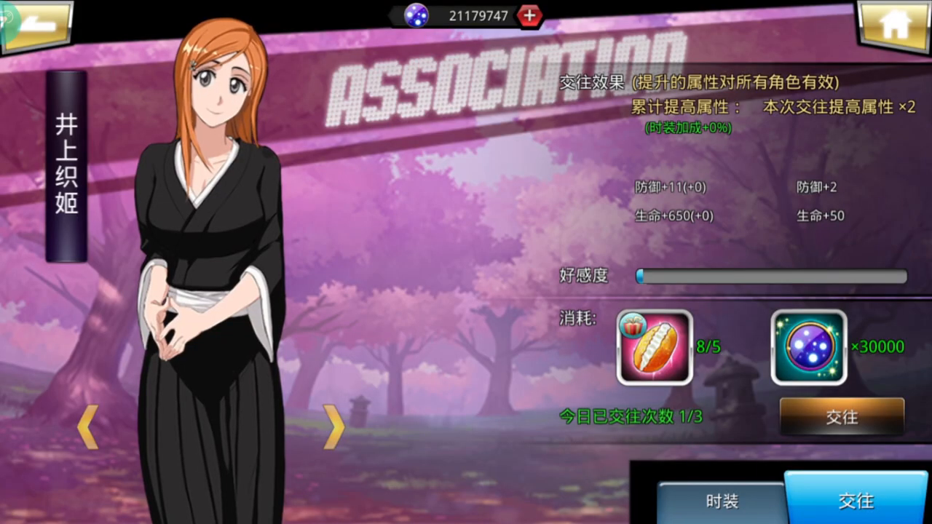
click(839, 417)
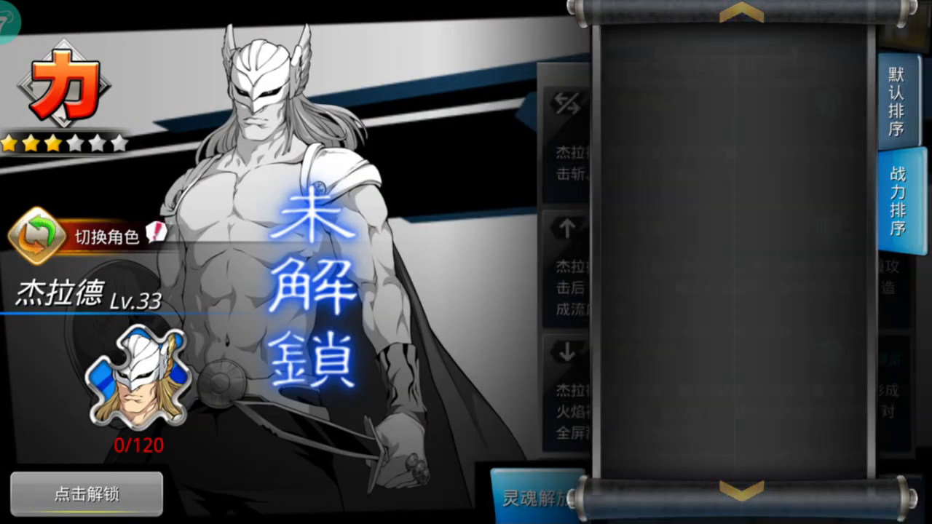
click(537, 498)
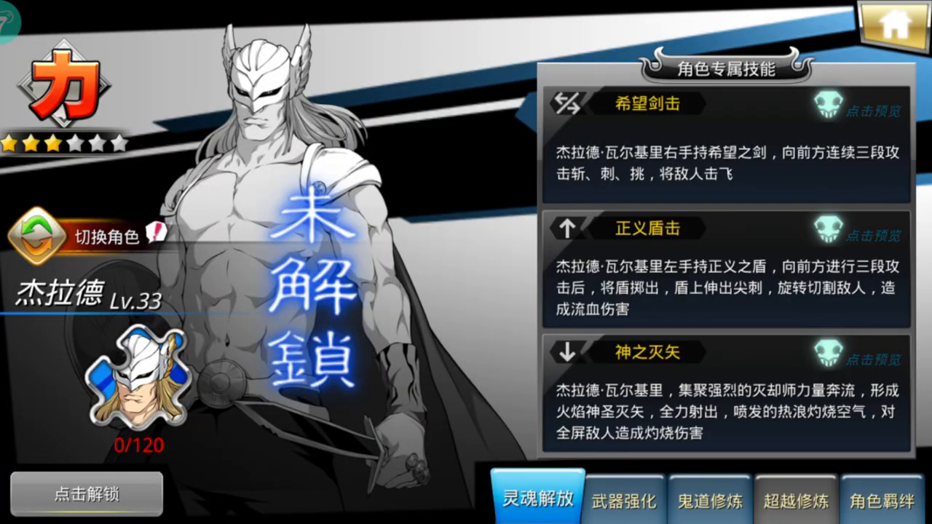
click(874, 112)
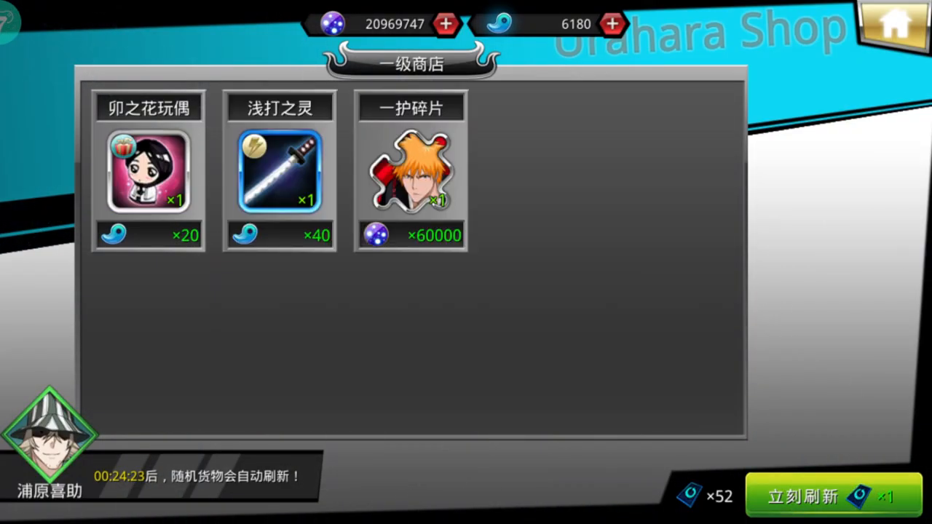
Step: Open the Ichigo fragment purchase prompt, then download 小7手遊 for Android from 399wan.com
click(411, 171)
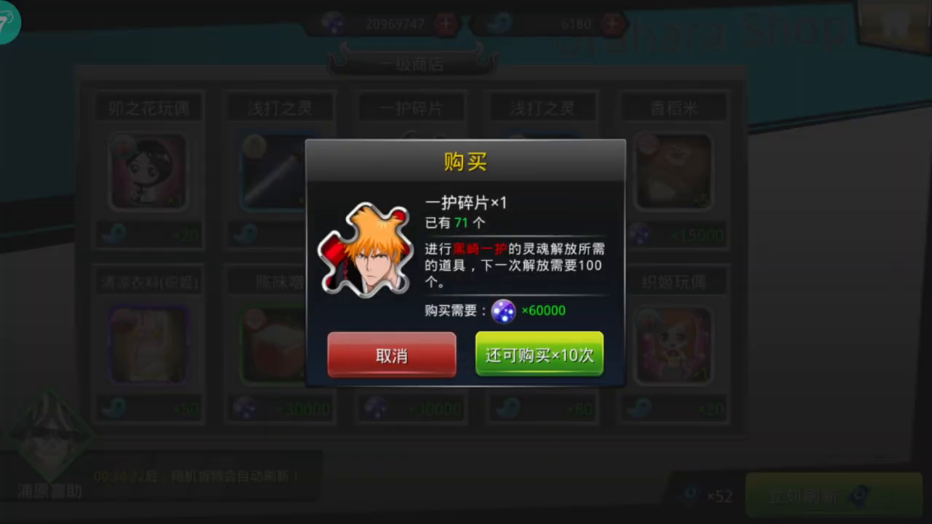
click(537, 355)
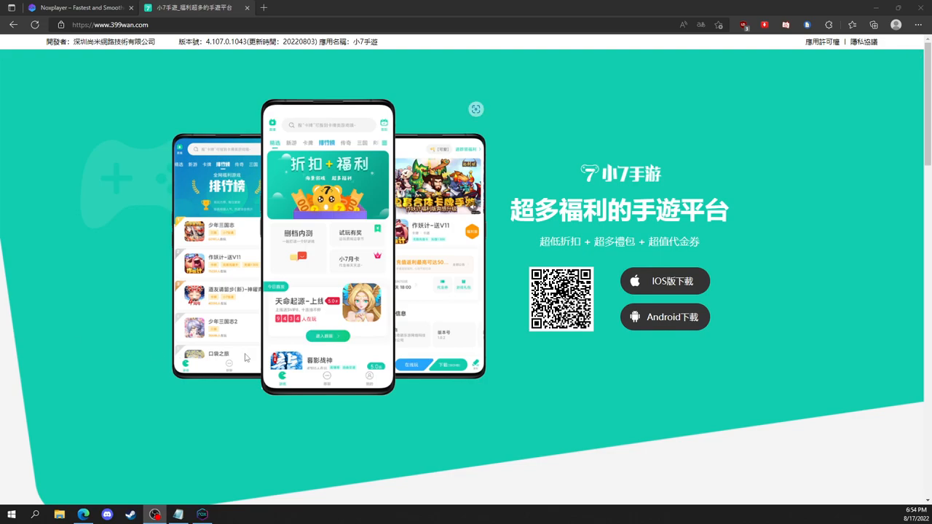
click(664, 317)
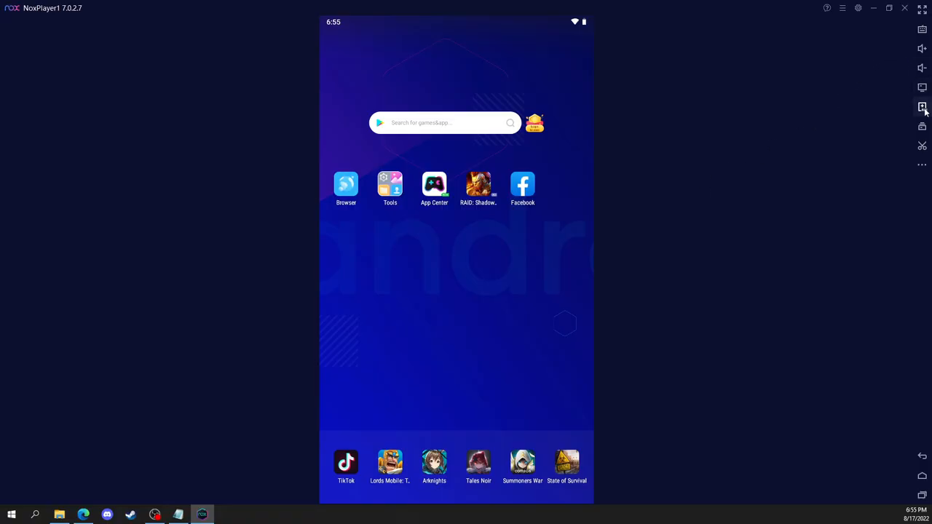
Step: Install the downloaded 小7手遊 APK from NoxPlayer's sidebar installer
click(922, 107)
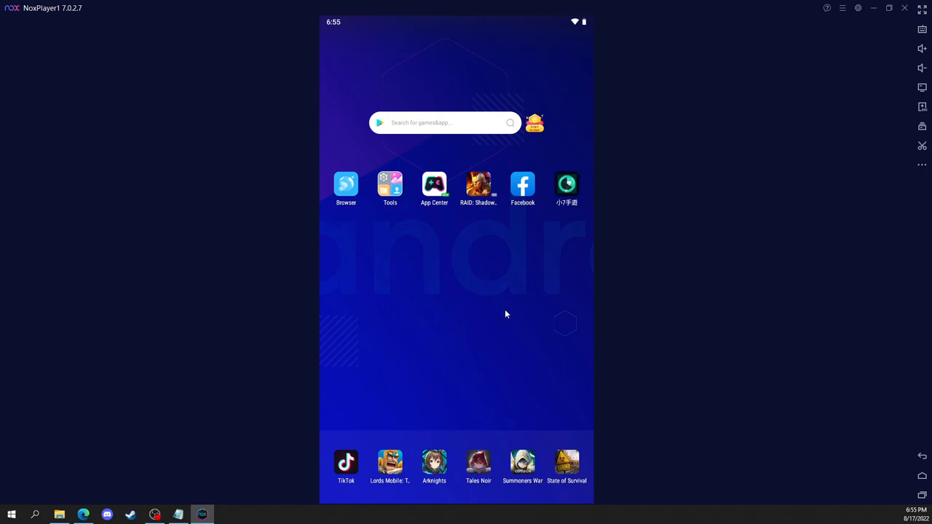
mouse_move(621, 260)
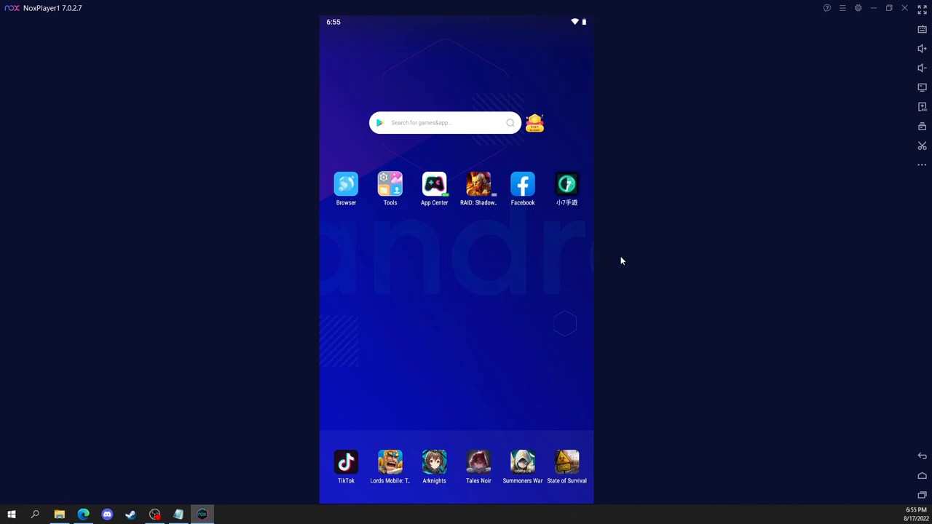
Step: Launch 小7手遊, agree, allow media-file and phone permissions, and confirm the region
click(566, 184)
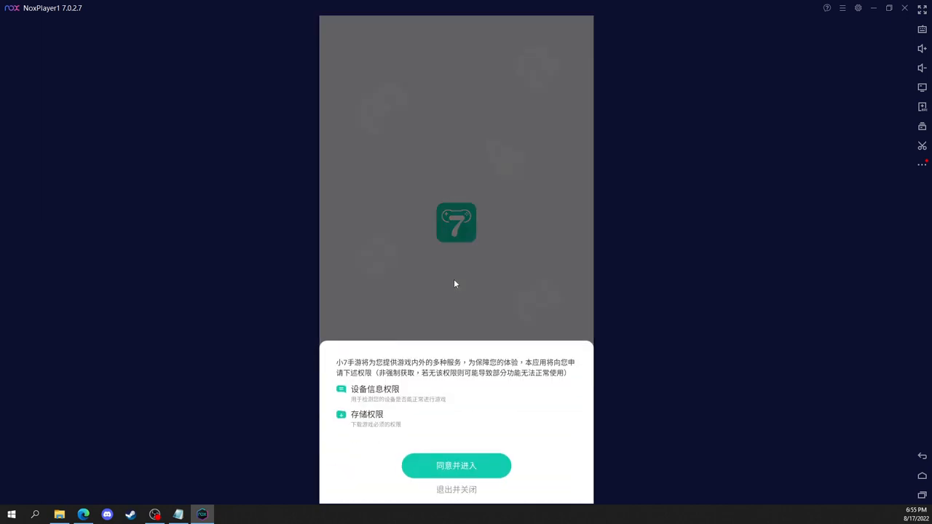
click(455, 465)
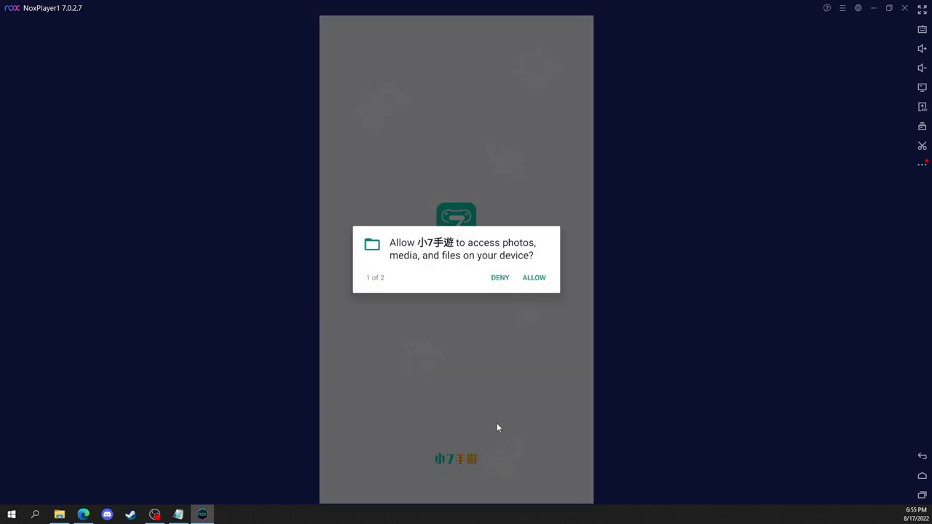
click(533, 277)
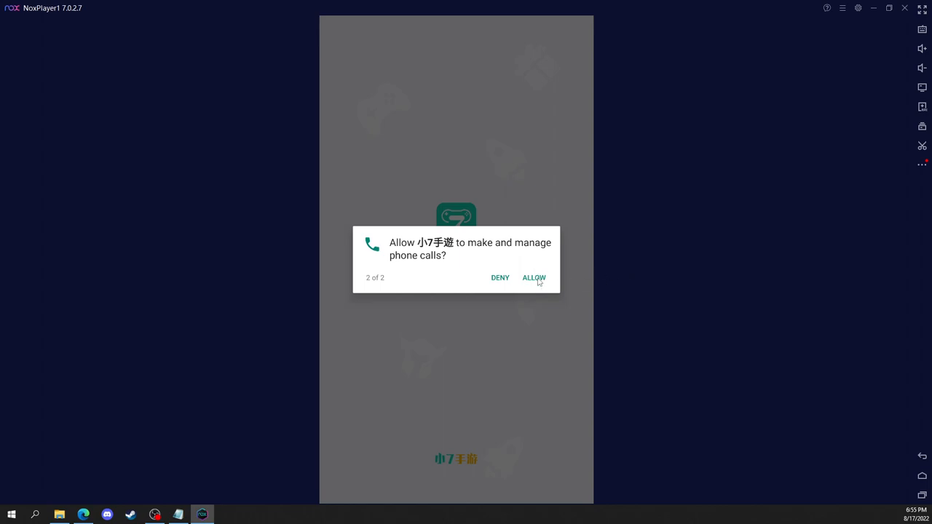
click(533, 277)
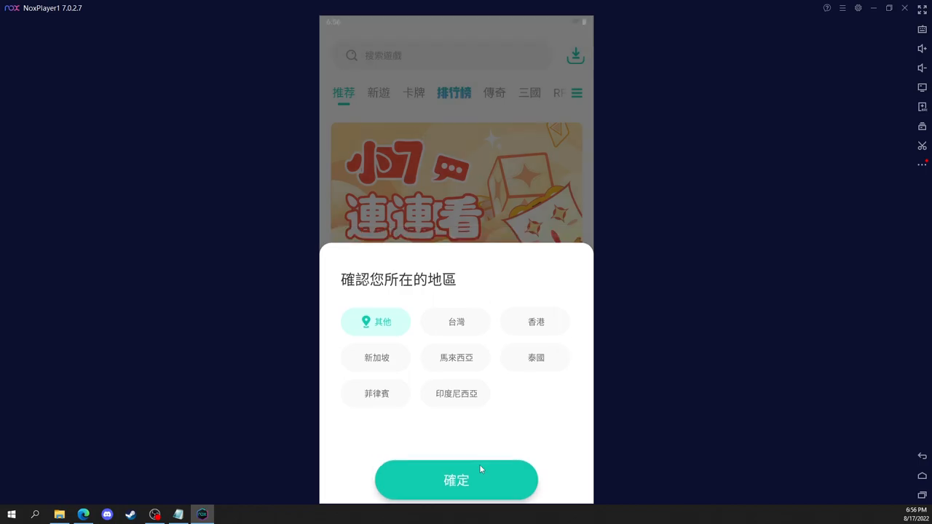
click(456, 480)
text(Bleach)
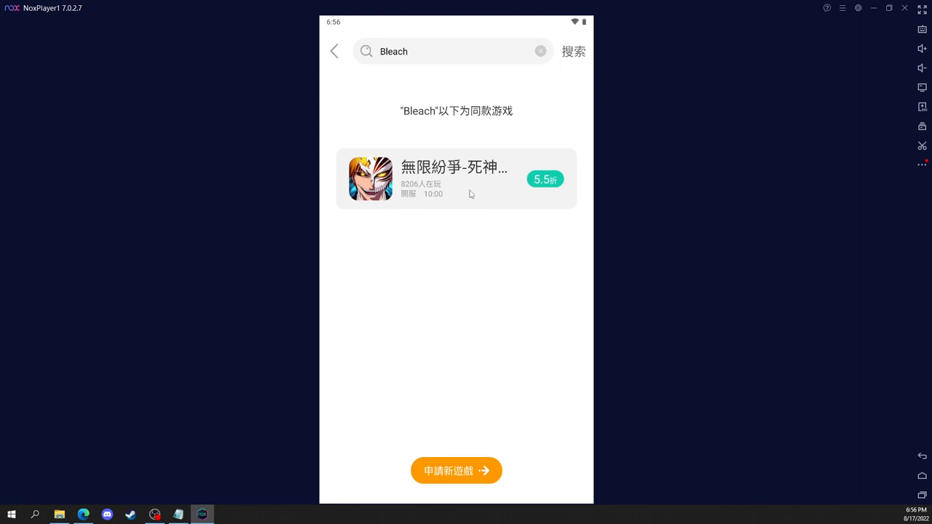
Step: Open the 無限紛爭-死神覺醒 search result and start its download
click(456, 178)
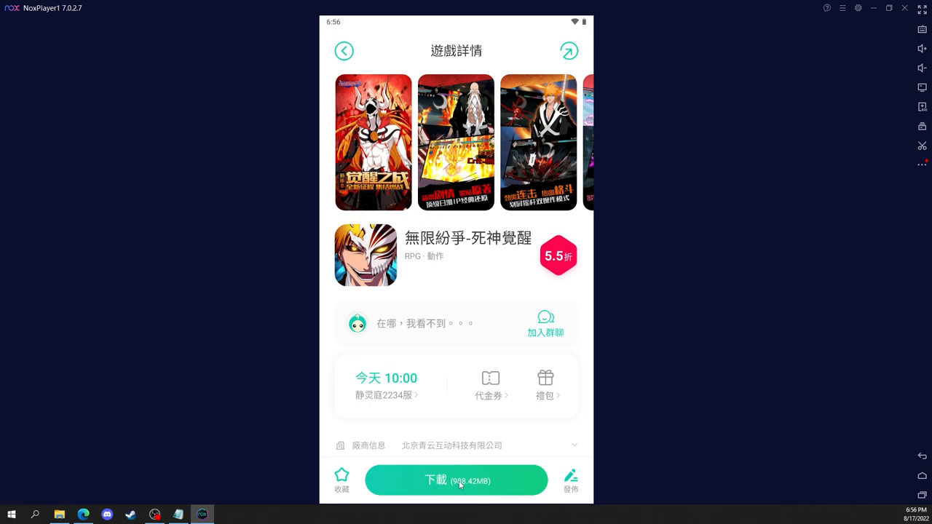
click(456, 480)
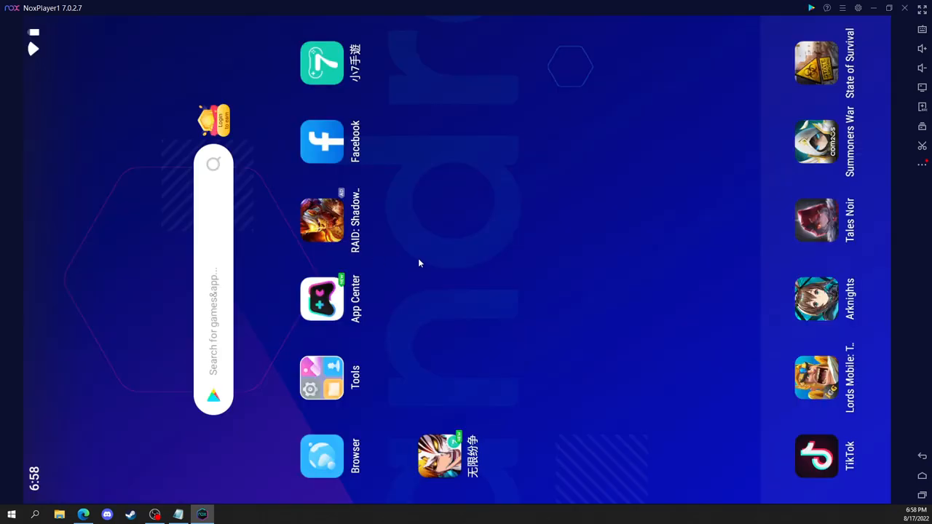
Step: Launch 无限纷争, accept the storage notice, and confirm the post-update restart
click(446, 455)
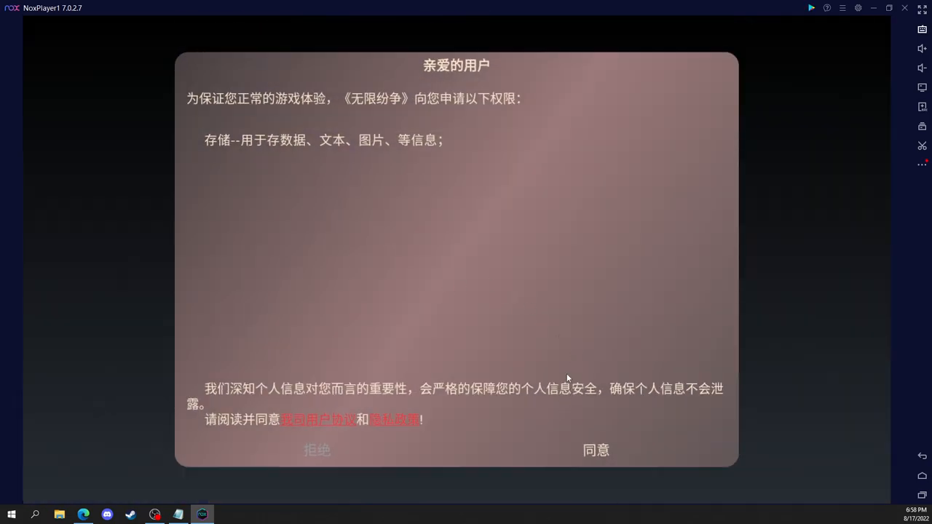
click(595, 450)
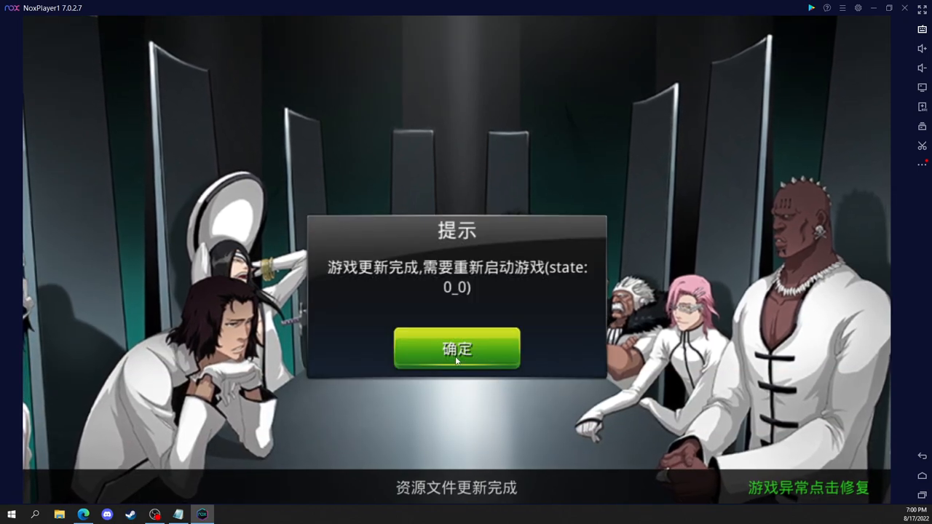
click(456, 348)
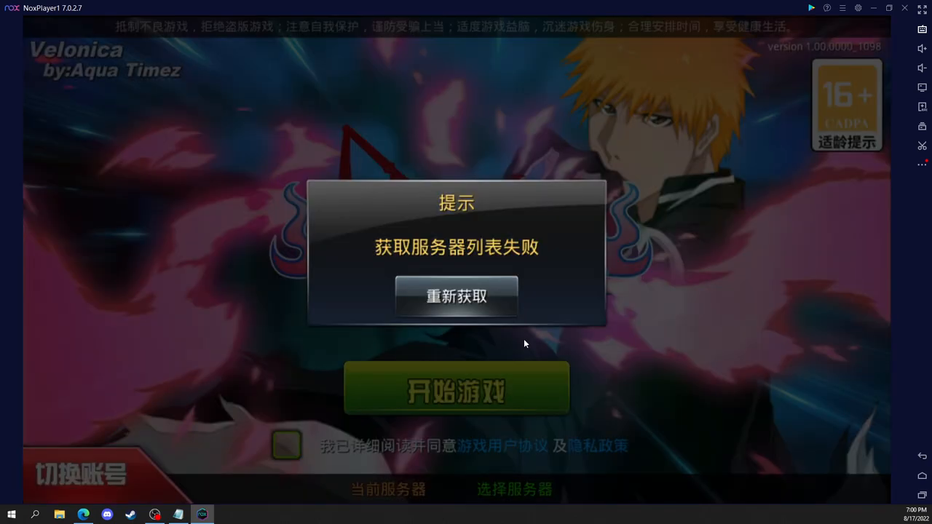
Step: Retry the server-list fetch and accept the 小7手遊 privacy agreement
click(456, 297)
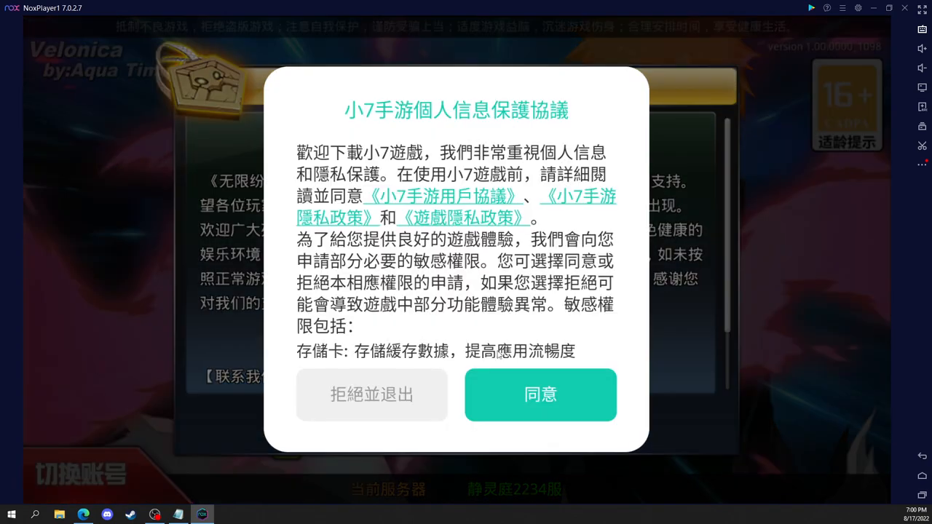
mouse_move(449, 370)
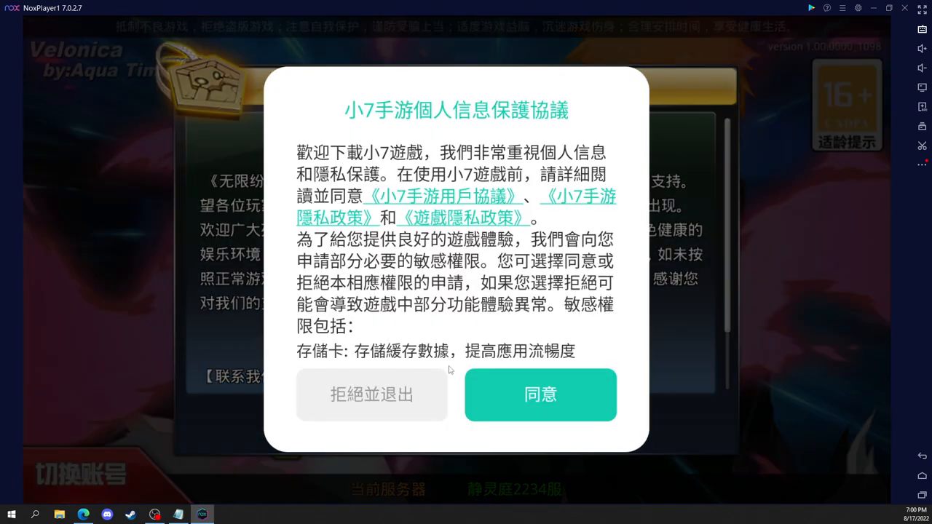
click(540, 394)
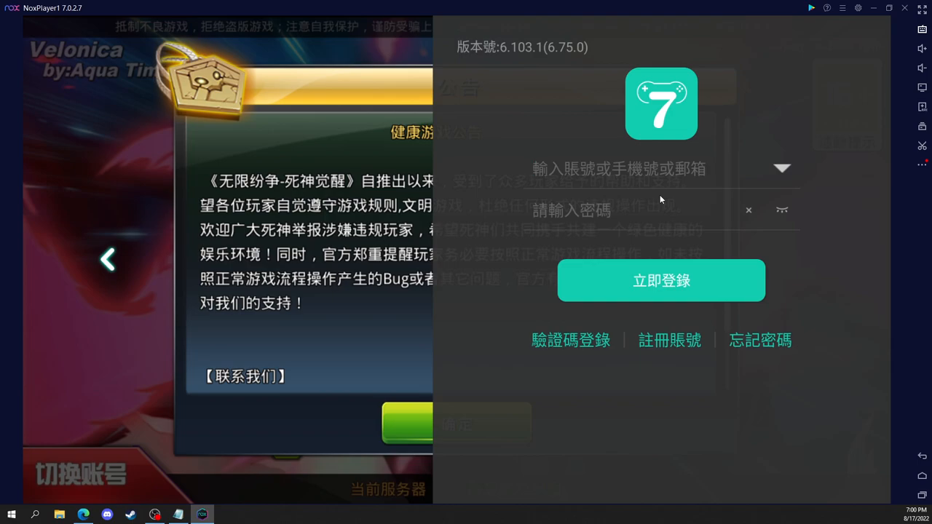
mouse_move(698, 183)
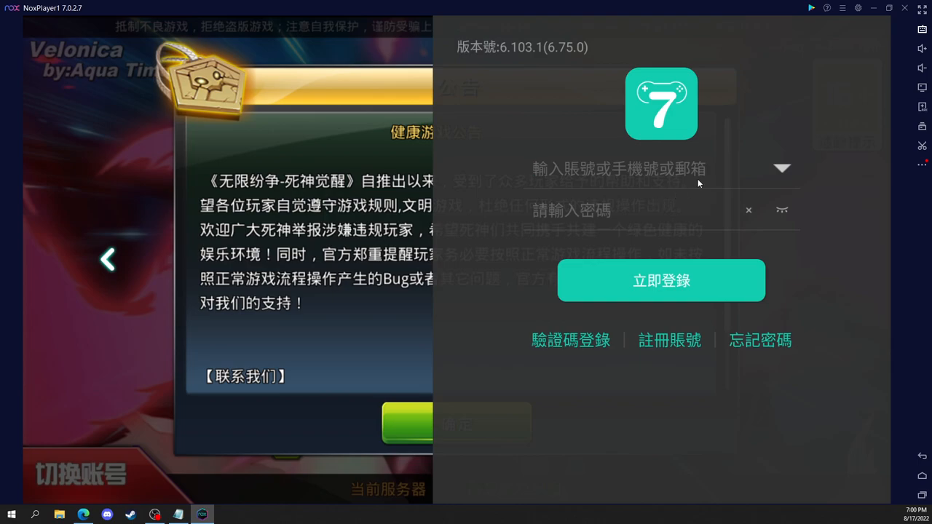
Step: Register a 小7手遊 email account, then tick the title screen's user agreement box
click(626, 169)
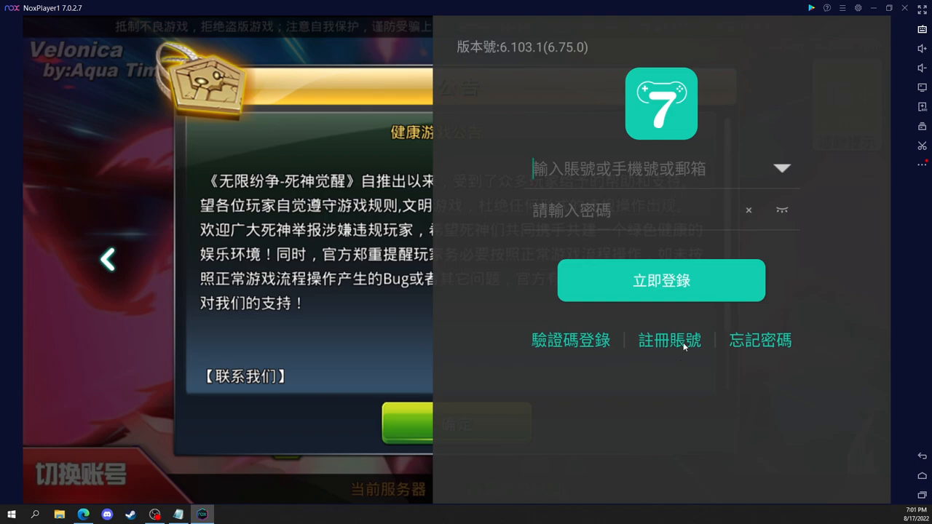
click(669, 340)
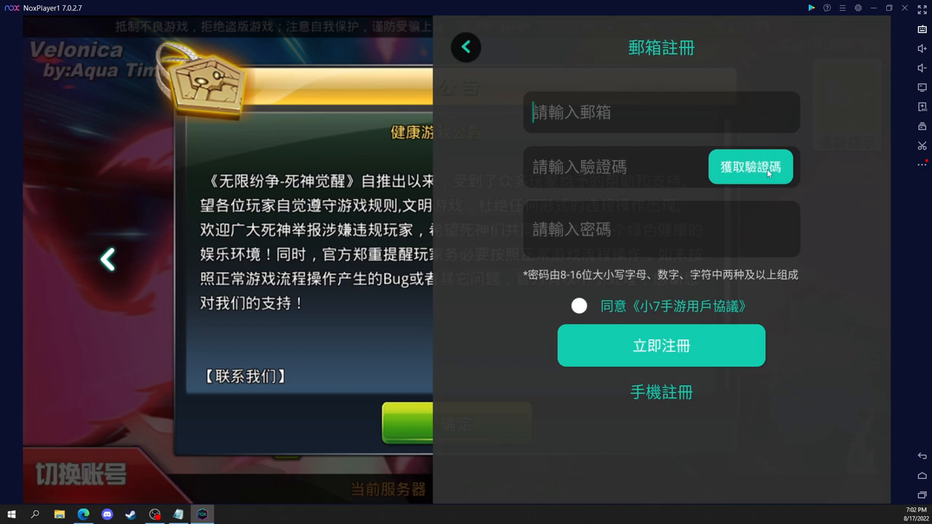
mouse_move(753, 162)
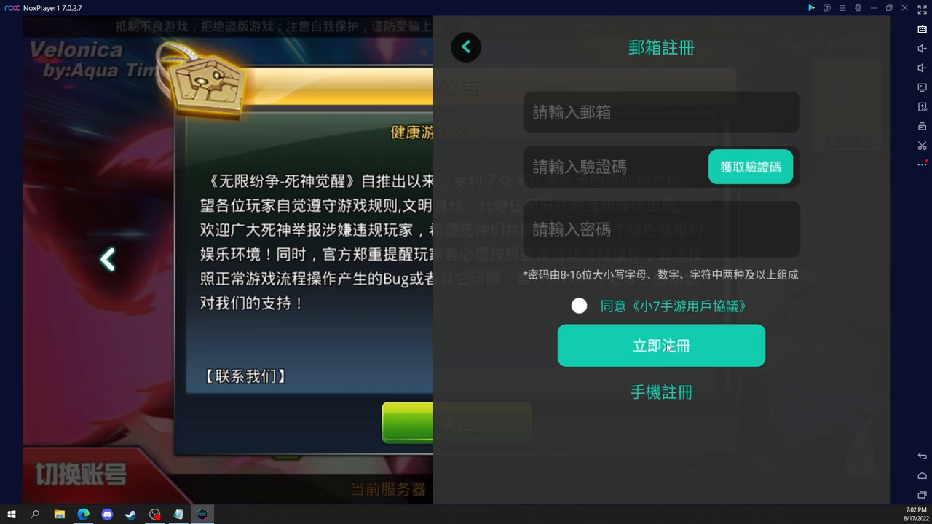
mouse_move(641, 304)
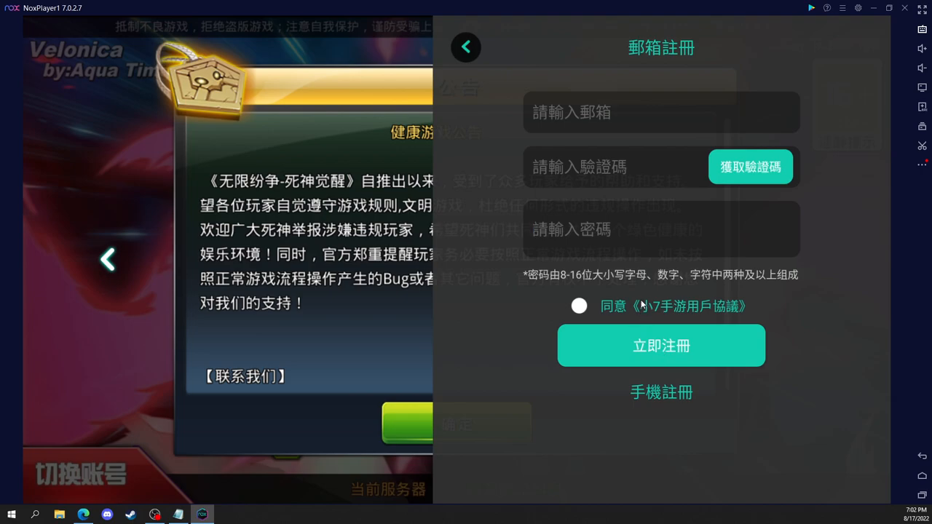
click(579, 305)
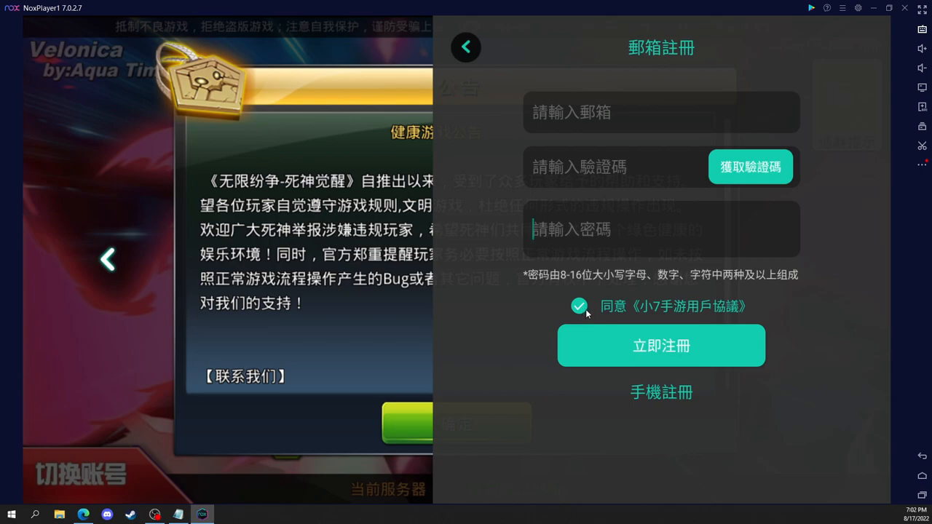
click(465, 47)
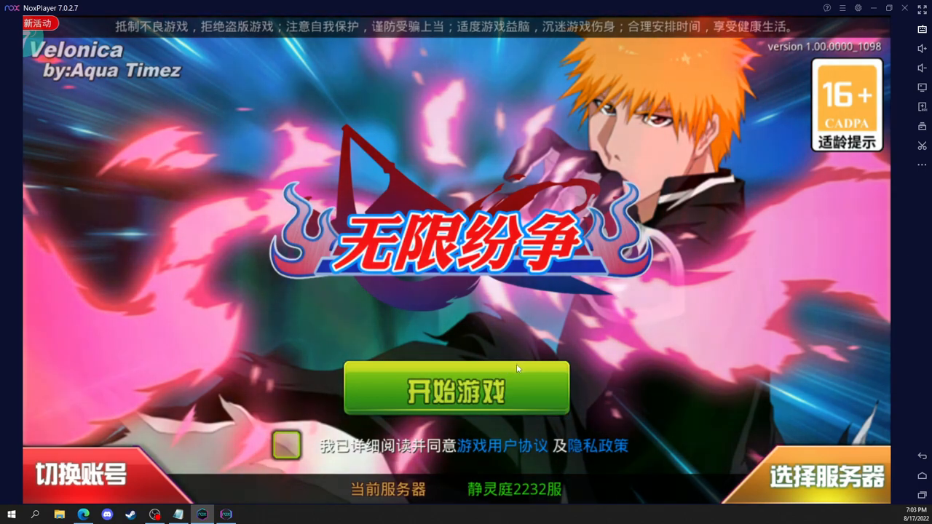
click(286, 445)
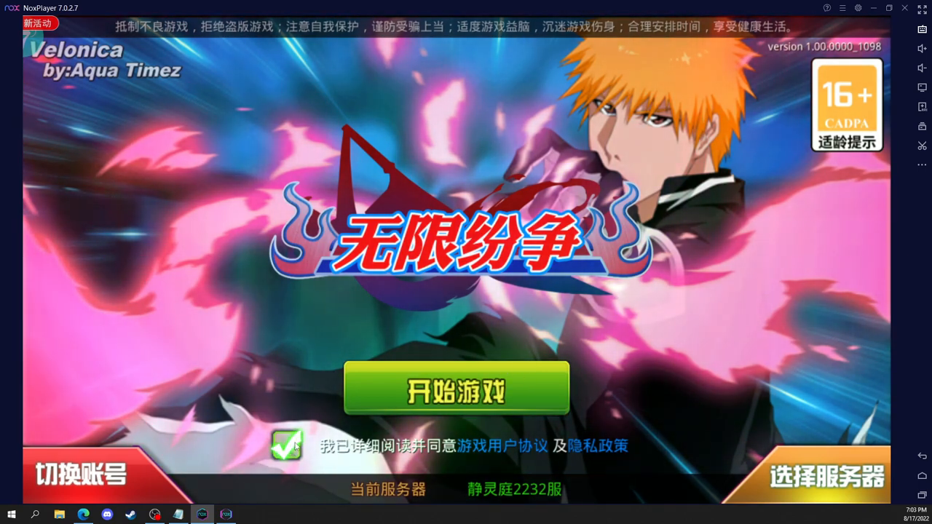